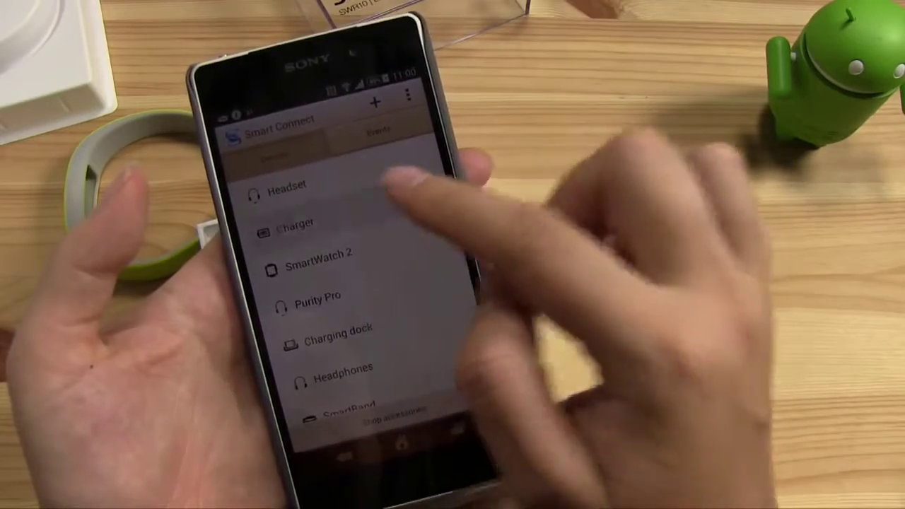
# Step: Open the Charger accessory page listing its events, including the Night event
pyautogui.click(305, 224)
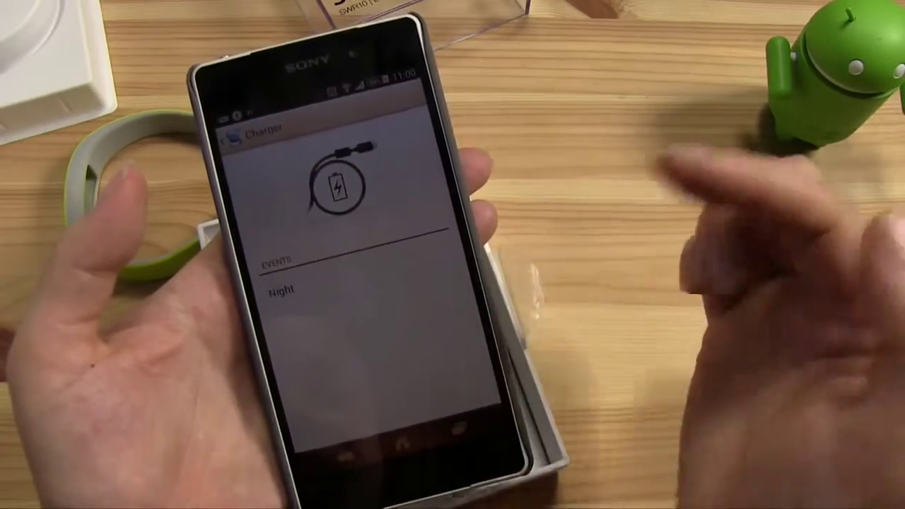